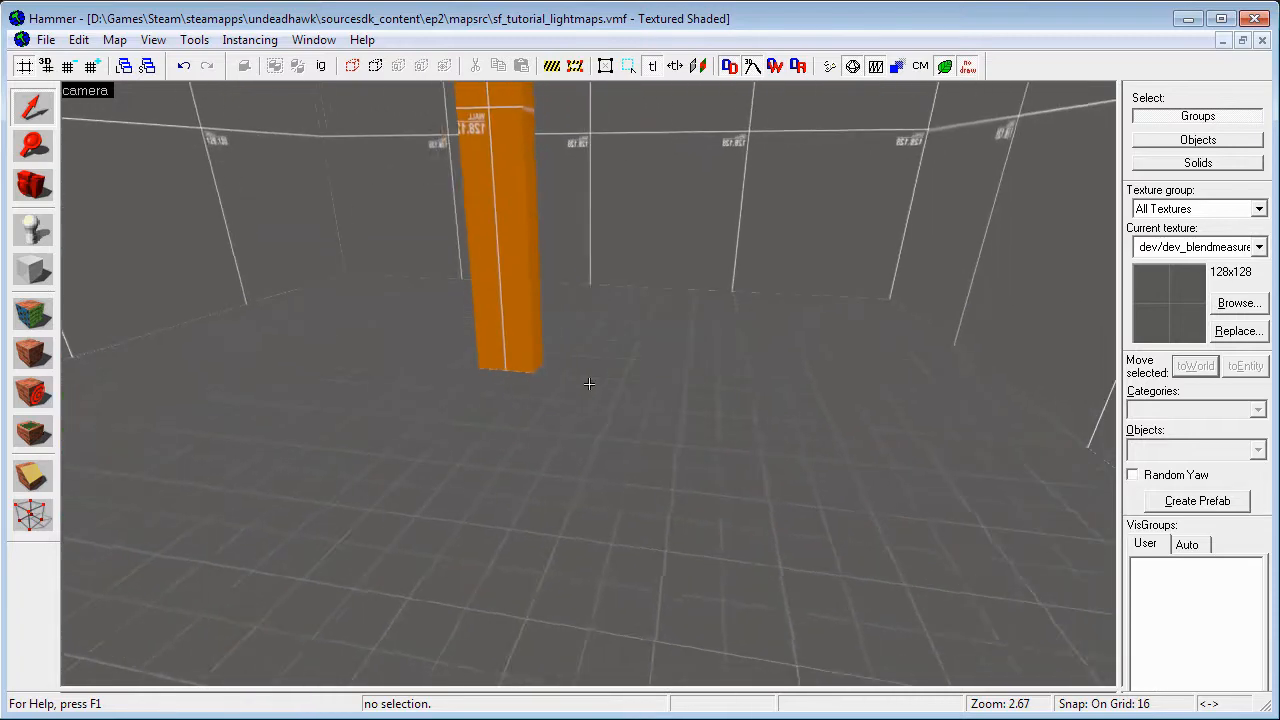
Select the room's floor face with the texture tool, showing lightmap scale 16
{"action": "left_click", "coordinate": [33, 315]}
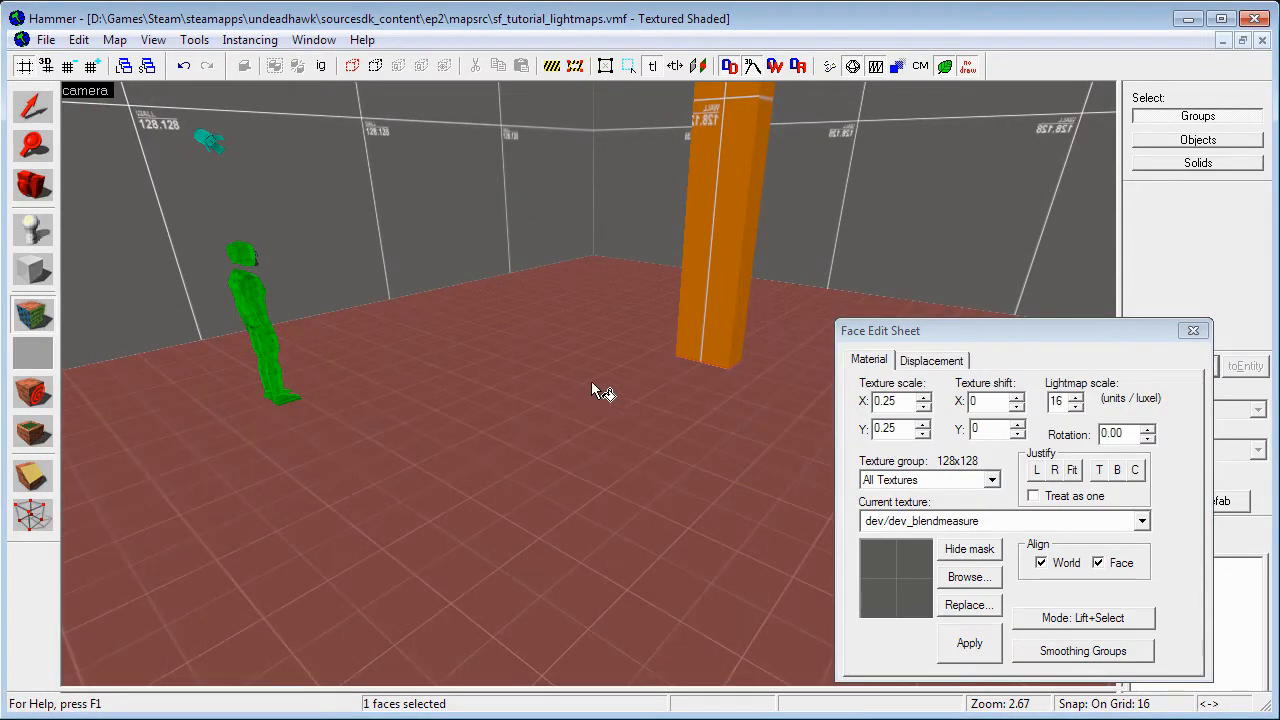
{"action": "mouse_move", "coordinate": [965, 363]}
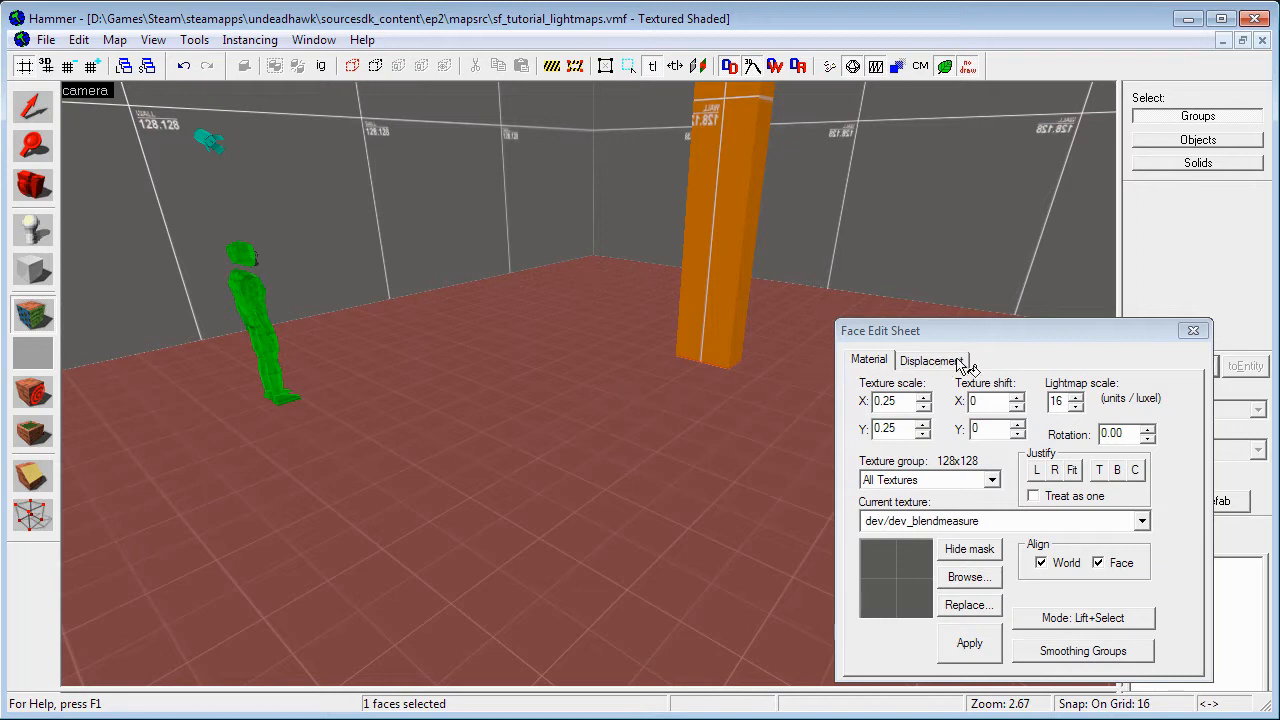
{"action": "left_click", "coordinate": [1057, 400]}
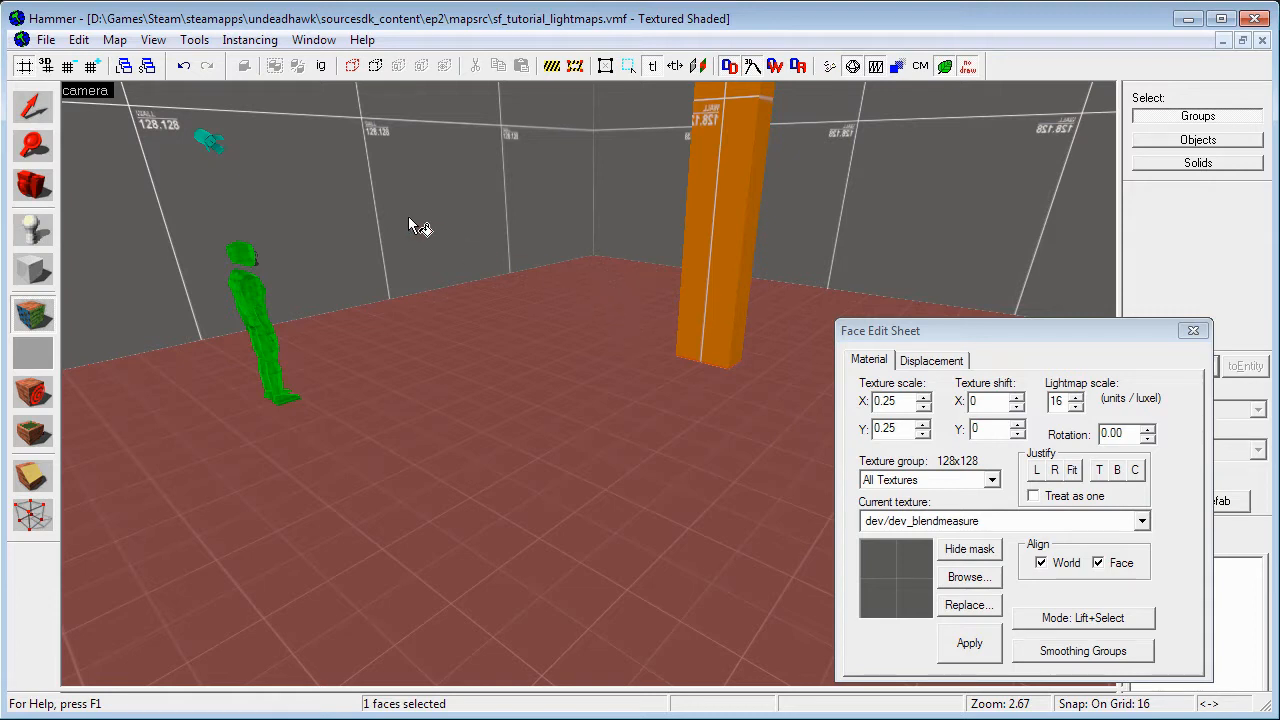
Switch the 3D view to 3D Lightmap Grid and apply lightmap scale 4 to the floor
{"action": "left_click", "coordinate": [88, 90]}
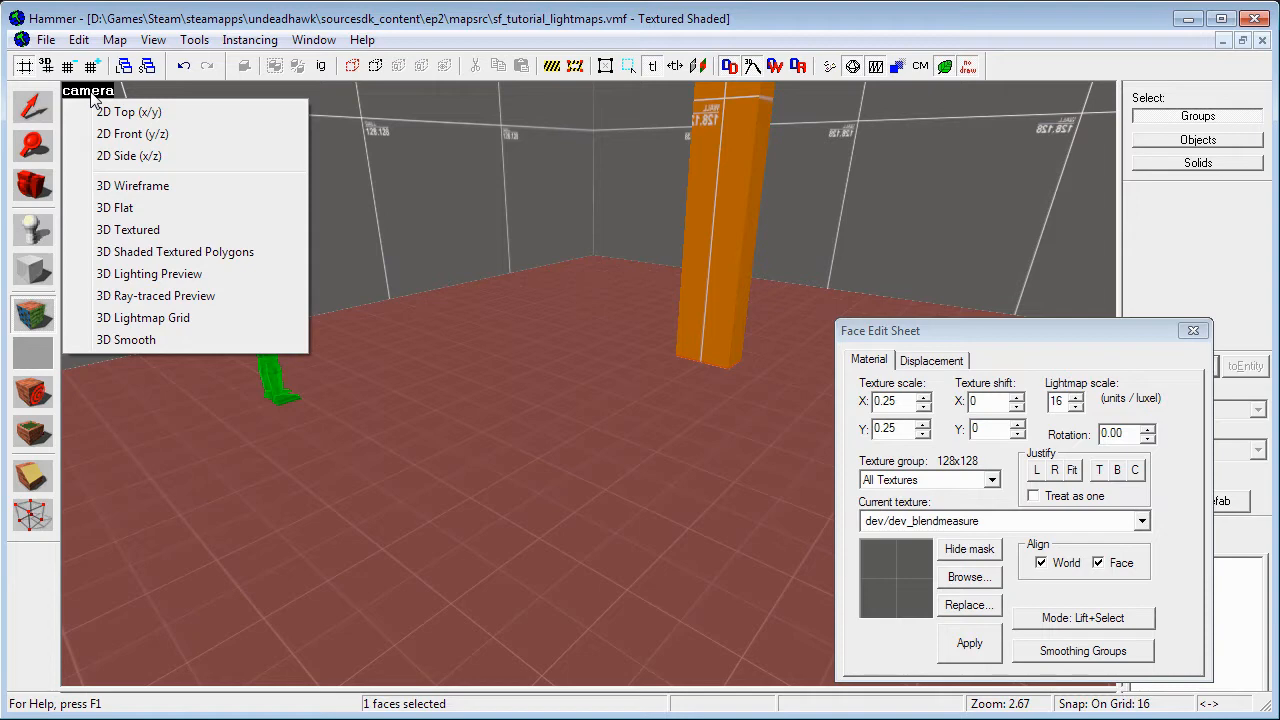
{"action": "mouse_move", "coordinate": [143, 318]}
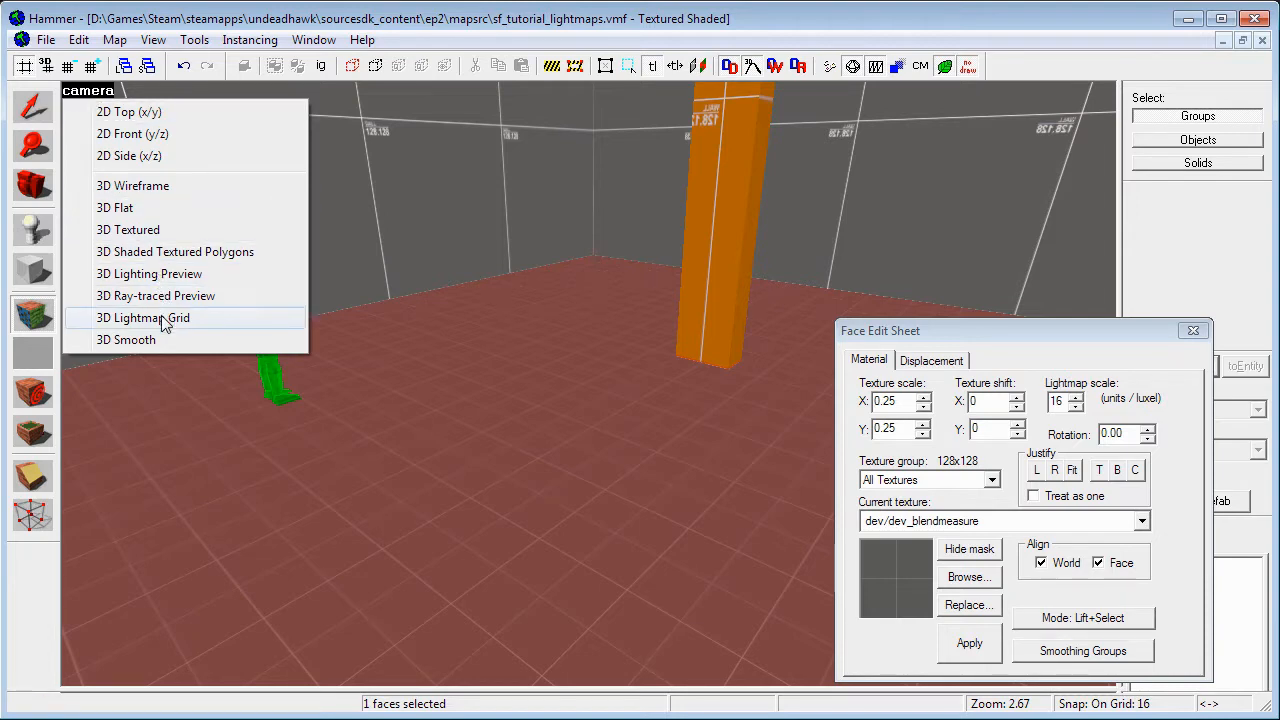
{"action": "left_click", "coordinate": [144, 317]}
{"action": "type", "text": "4"}
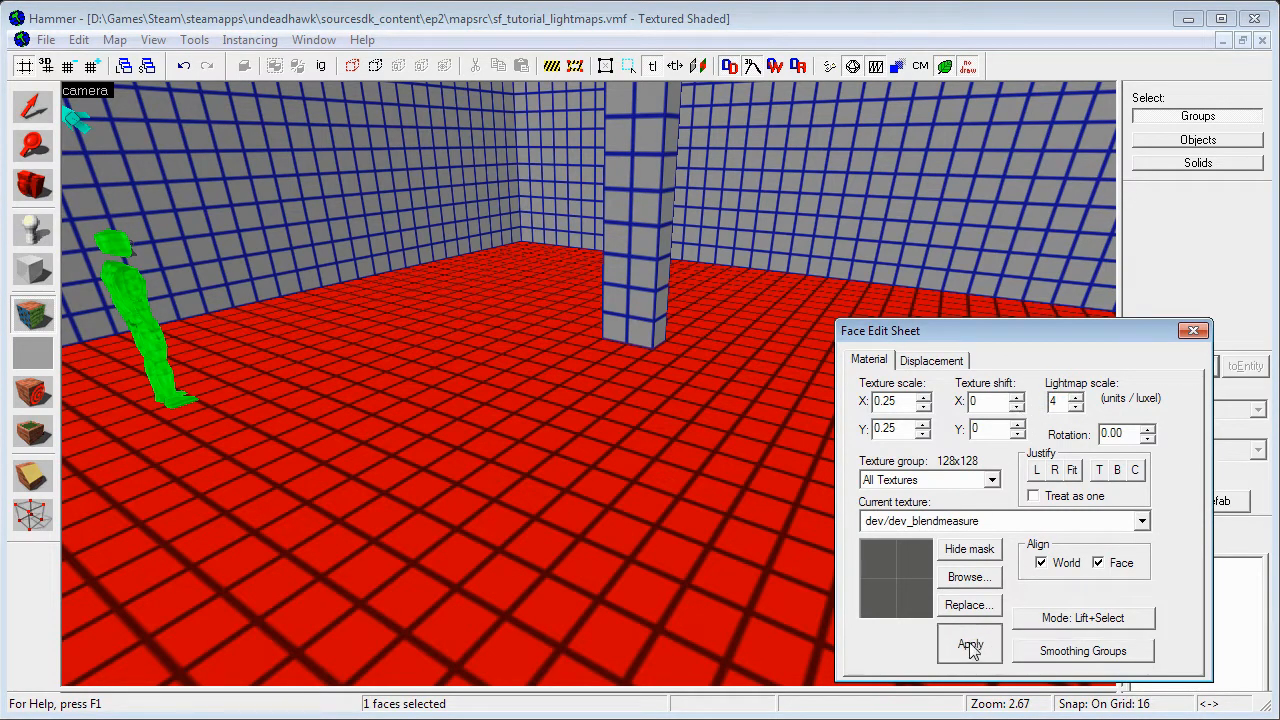
{"action": "left_click", "coordinate": [969, 643]}
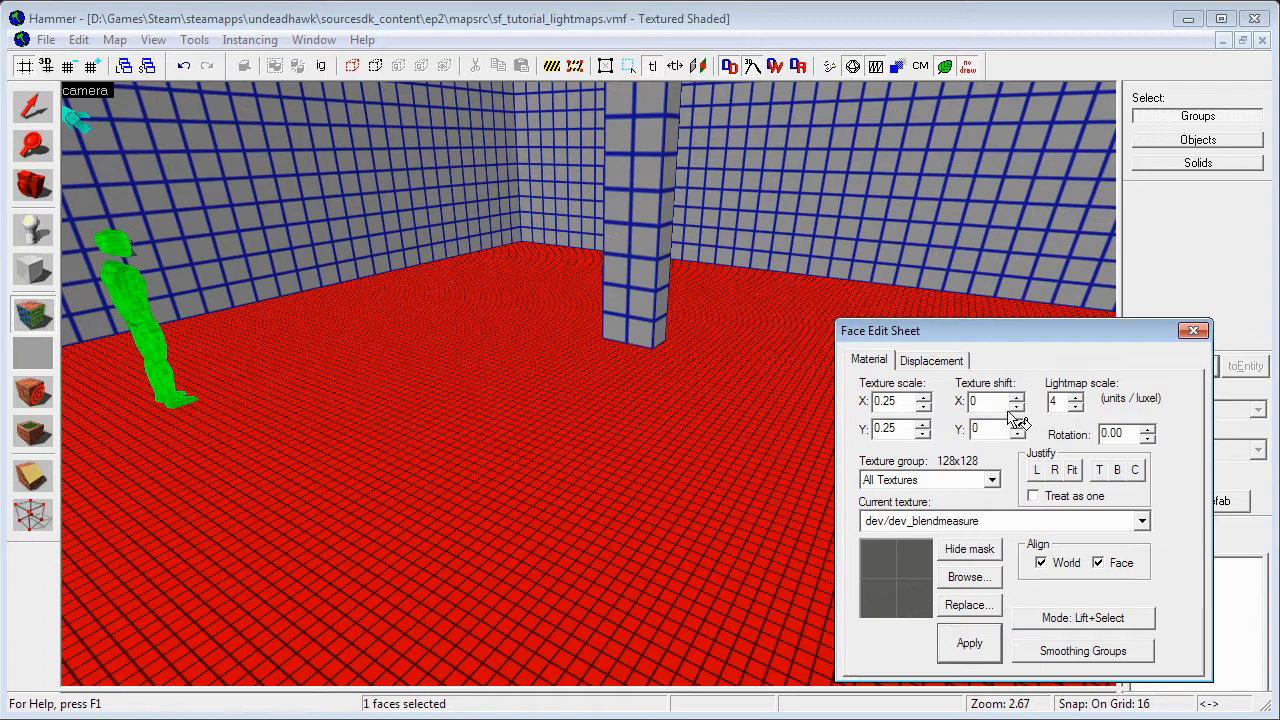
{"action": "left_click", "coordinate": [1193, 330]}
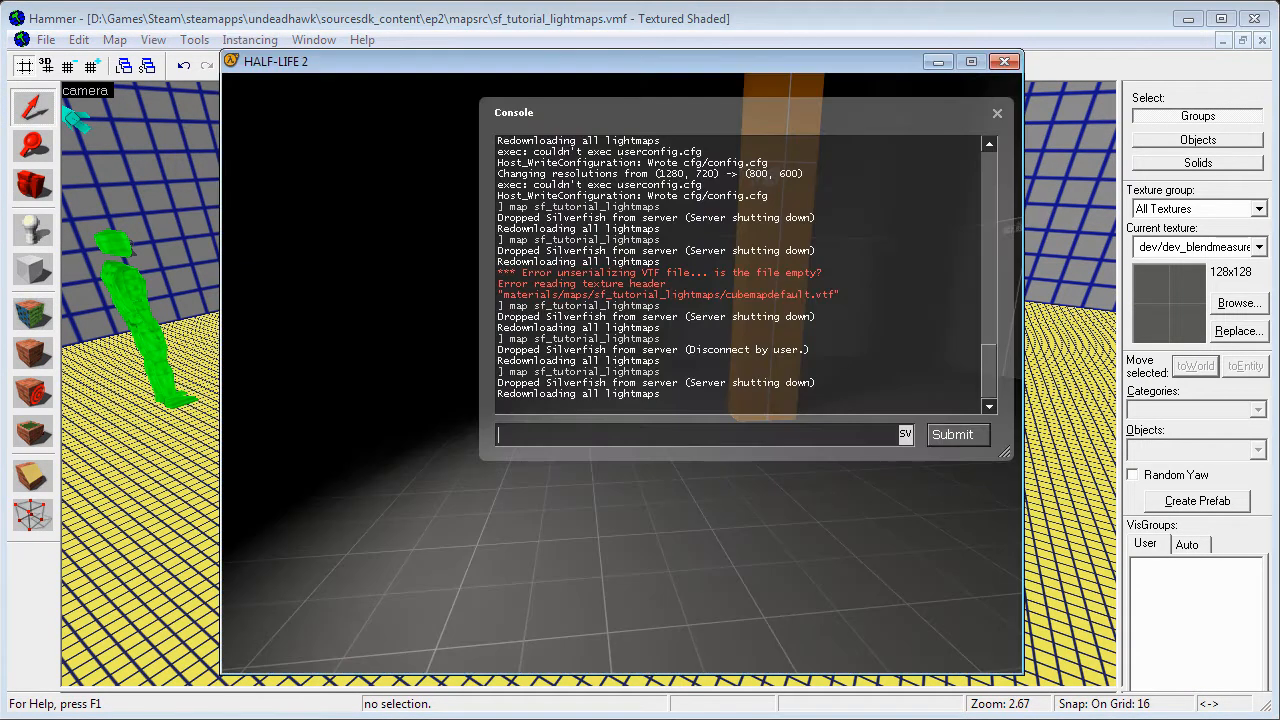
Close the Half-Life 2 game window to return to Hammer
{"action": "left_click", "coordinate": [997, 112]}
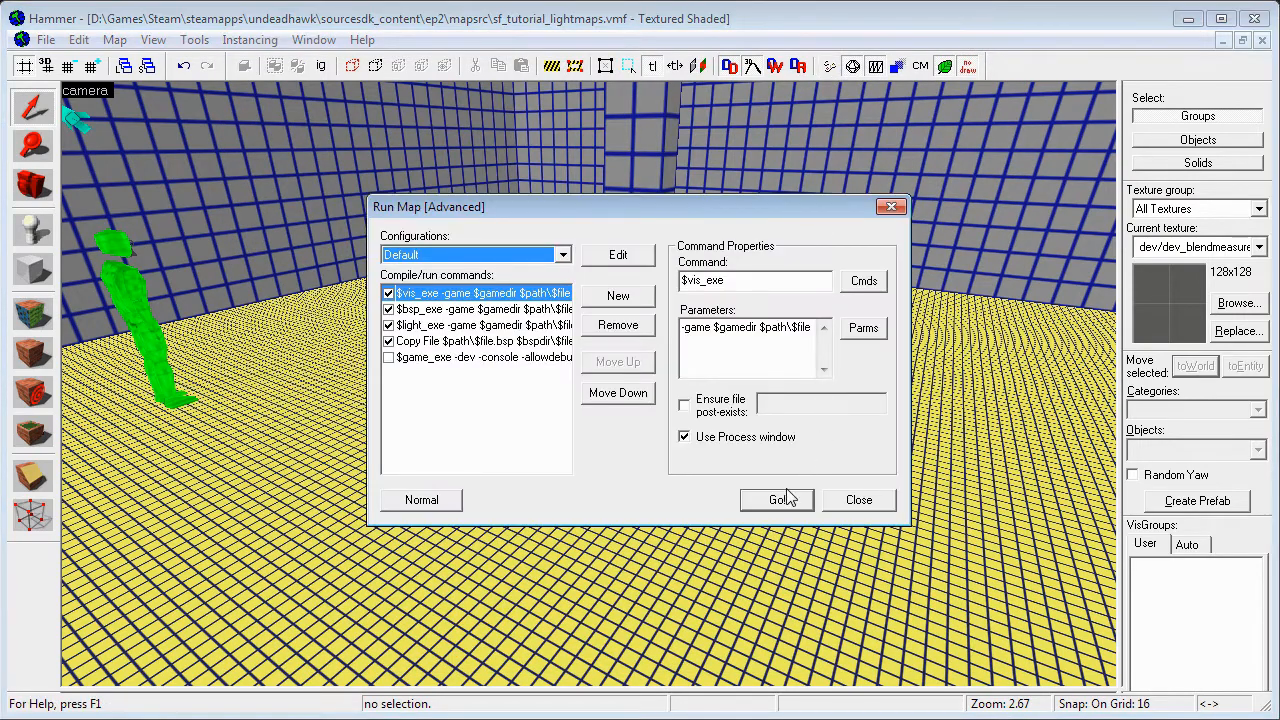
Compile and run the map with Go, then close the game preview
{"action": "left_click", "coordinate": [777, 499]}
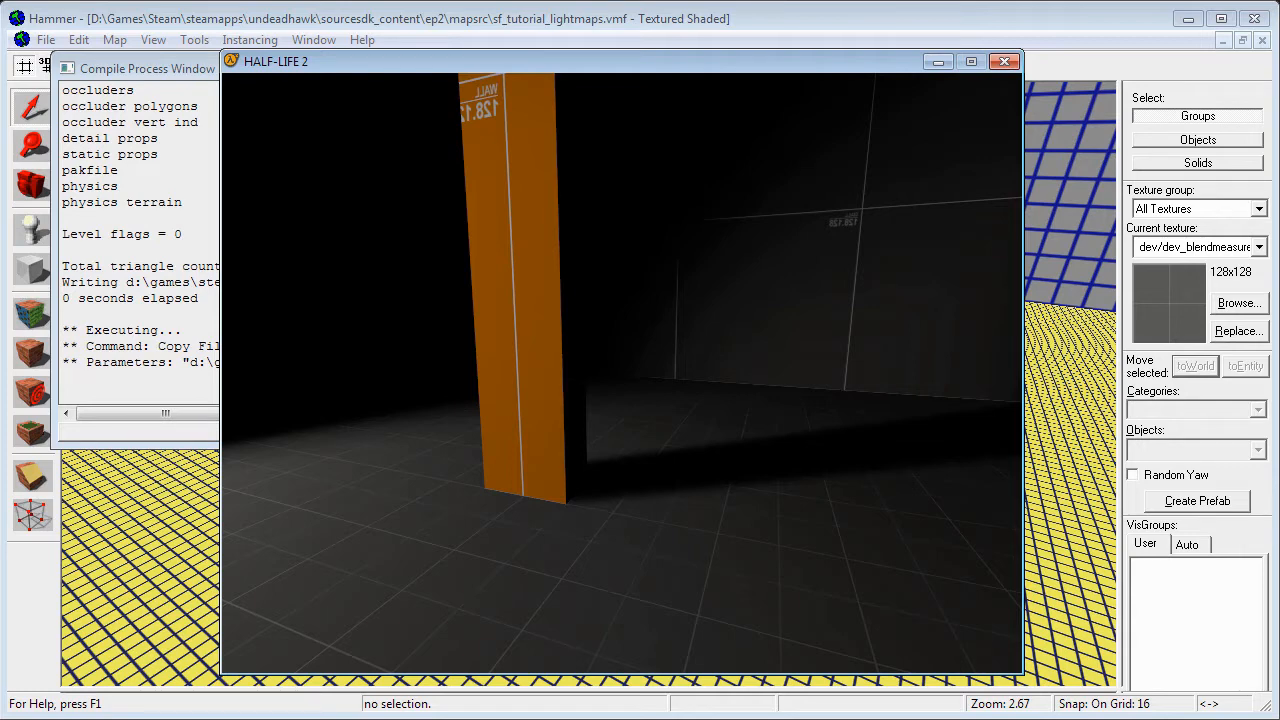
{"action": "left_click", "coordinate": [1004, 61]}
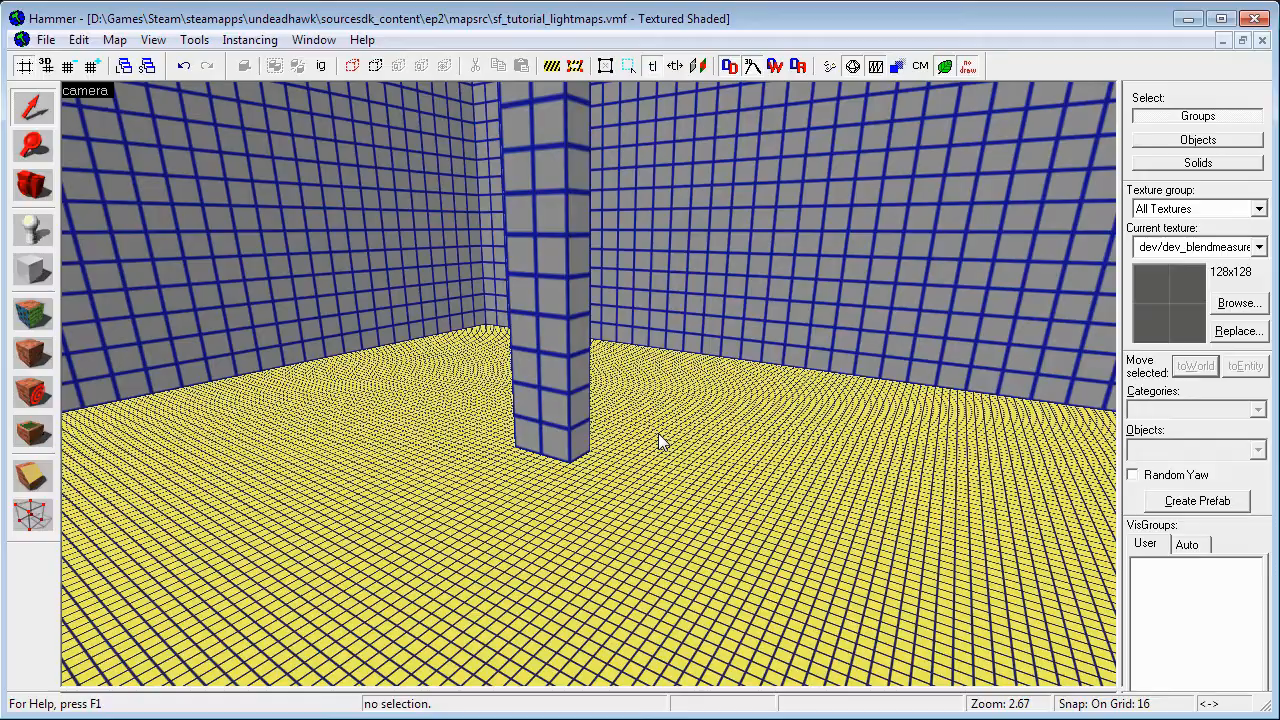